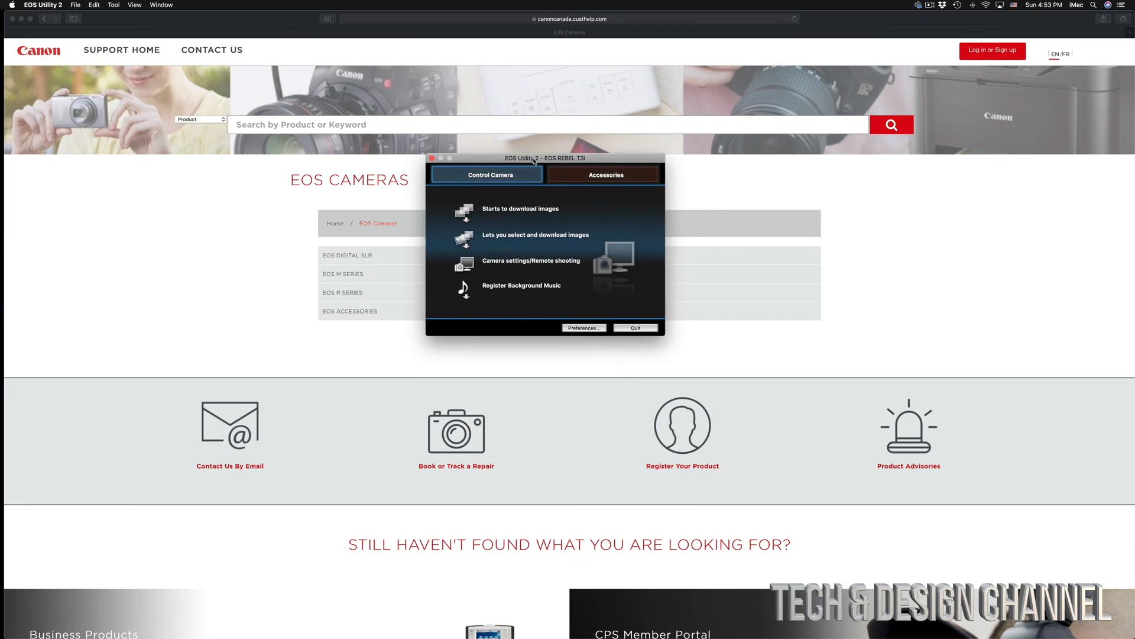
# Step: Switch to the thumbnail browser for choosing photos and mark 100-1791 for download
pyautogui.moveTo(521, 157); pyautogui.dragTo(572, 157)
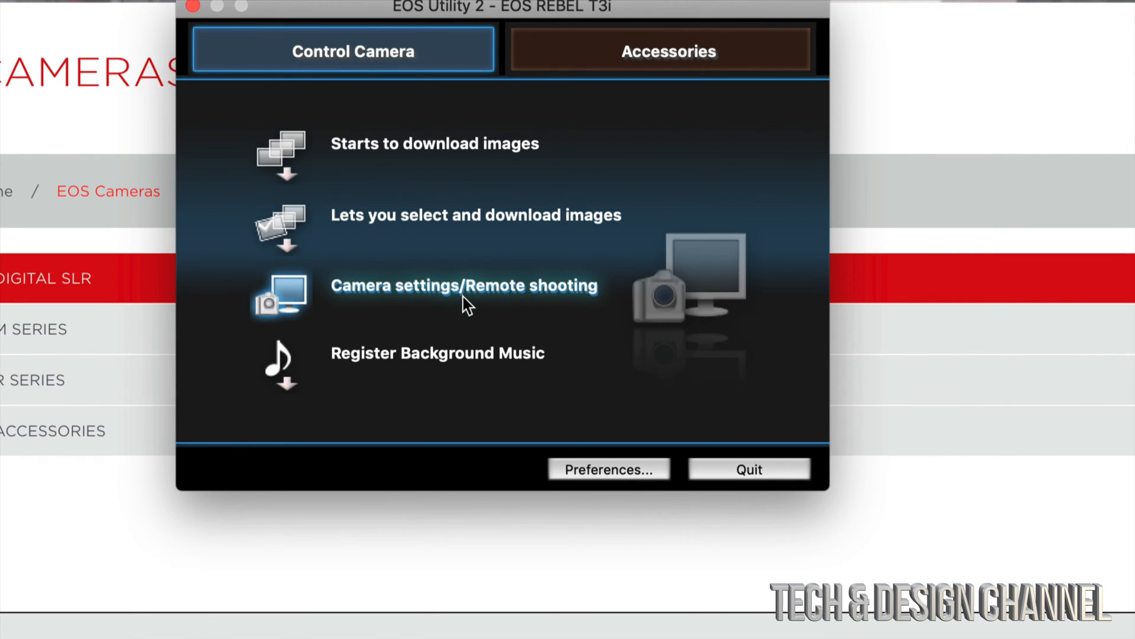
pyautogui.moveTo(492, 256)
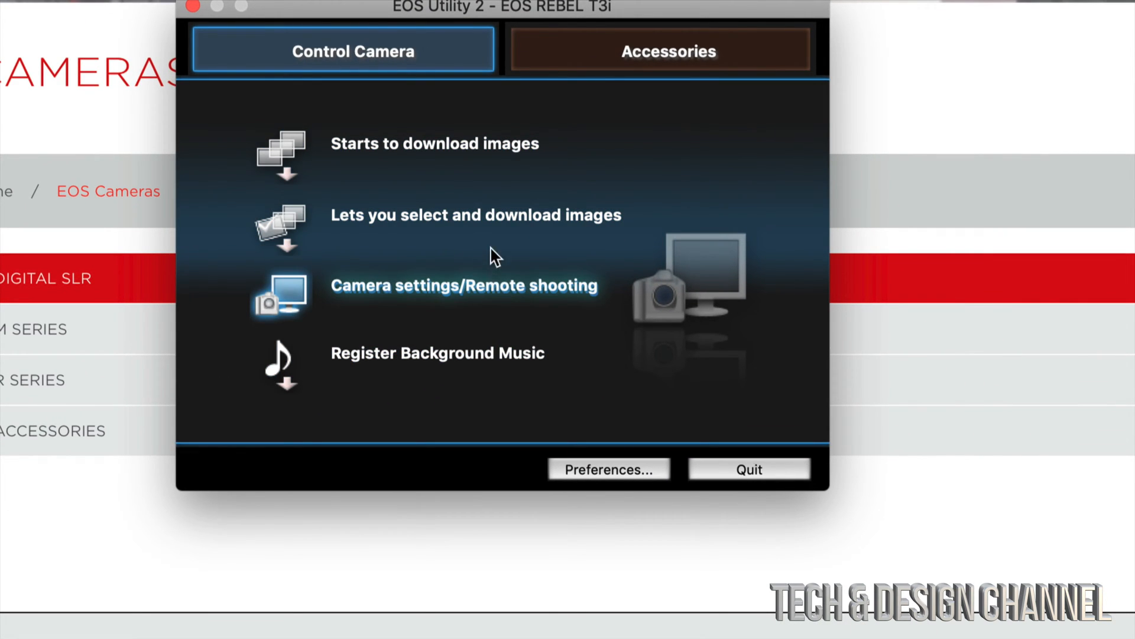
pyautogui.moveTo(430, 317)
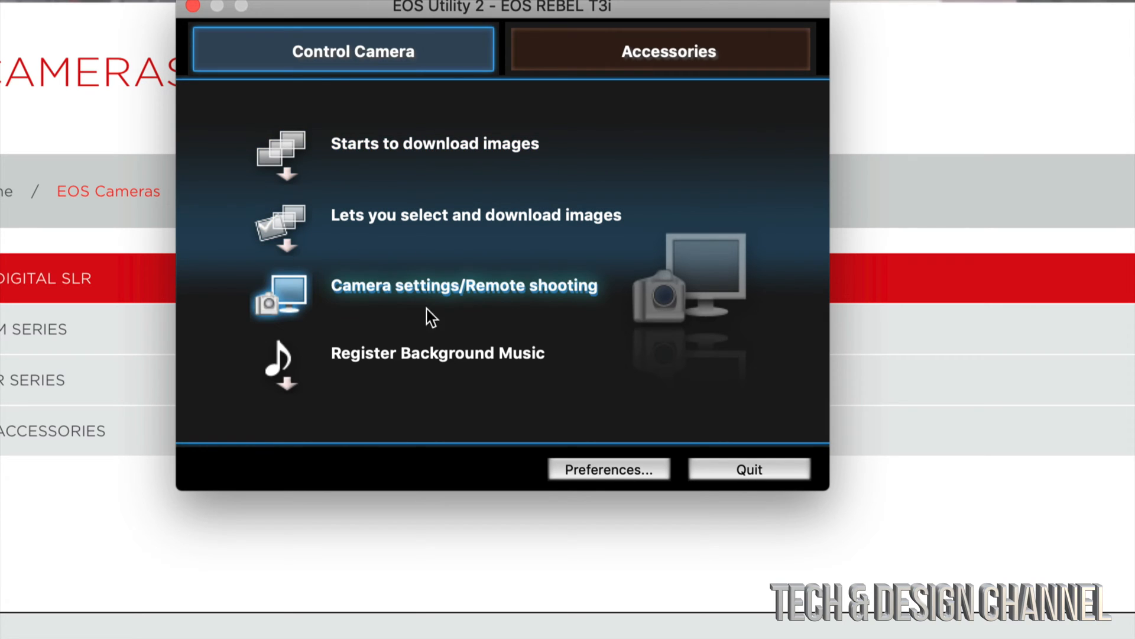
pyautogui.moveTo(616, 279)
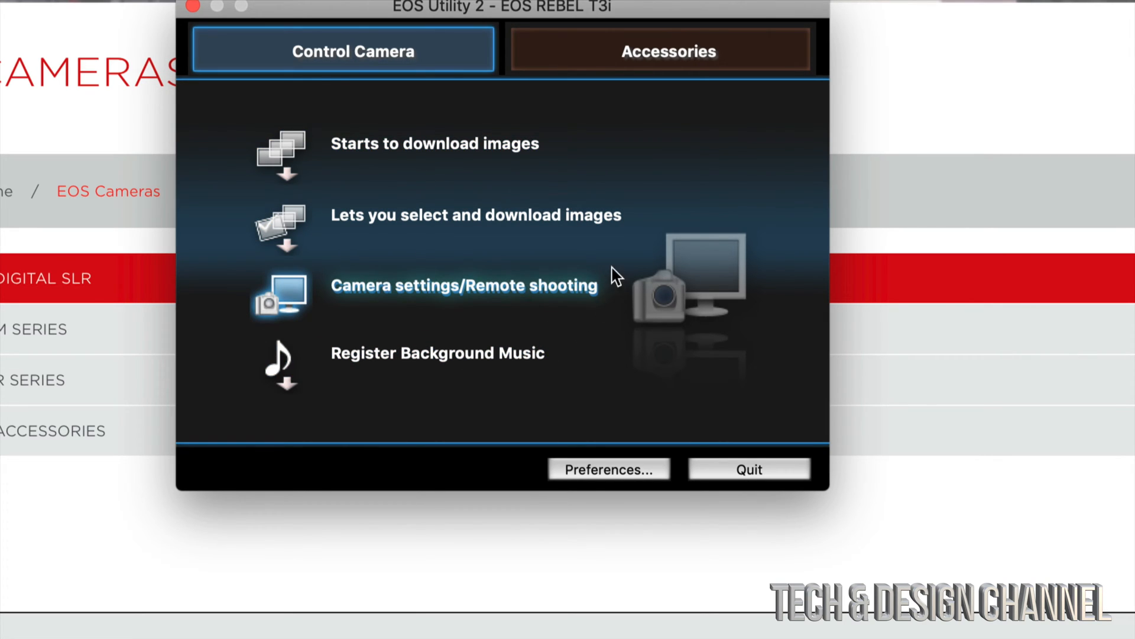
pyautogui.moveTo(485, 143)
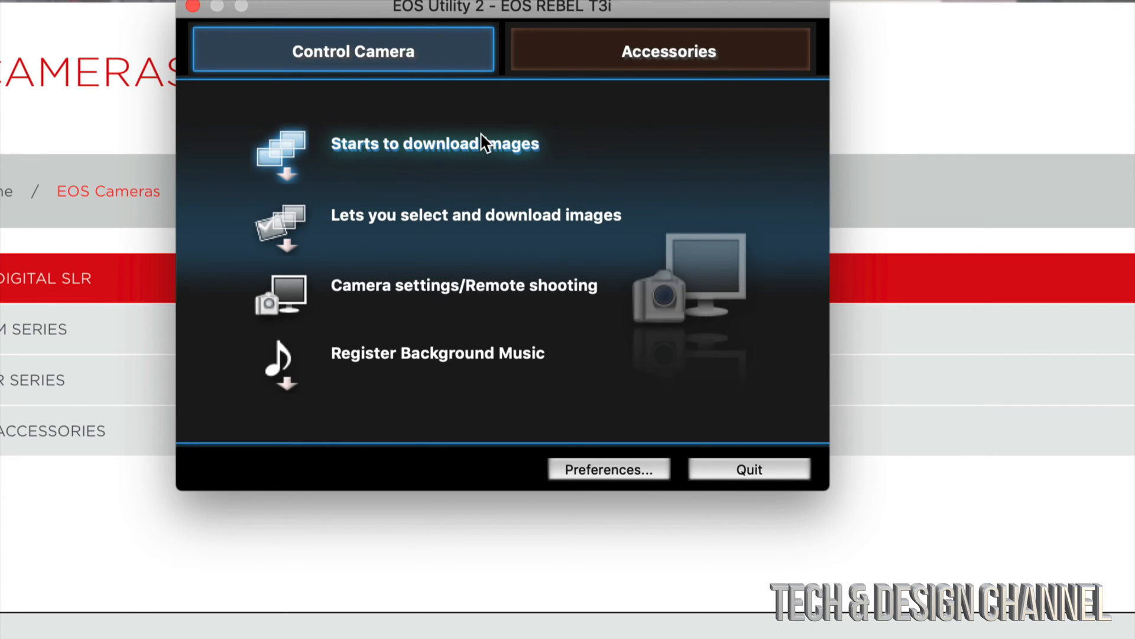
pyautogui.moveTo(527, 232)
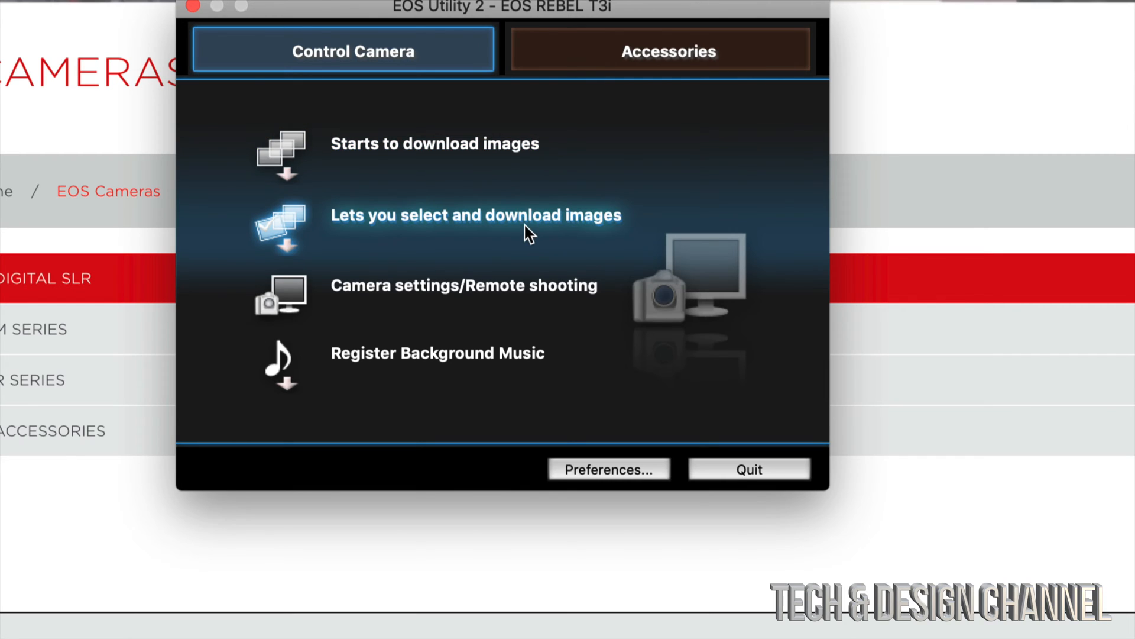
pyautogui.moveTo(532, 297)
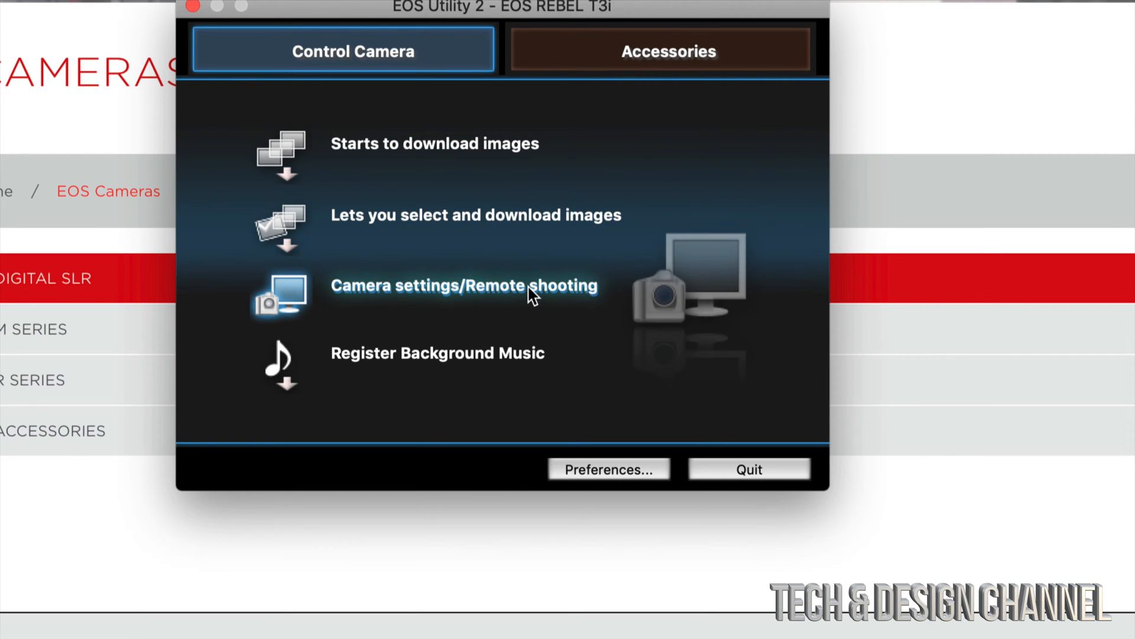
pyautogui.moveTo(457, 221)
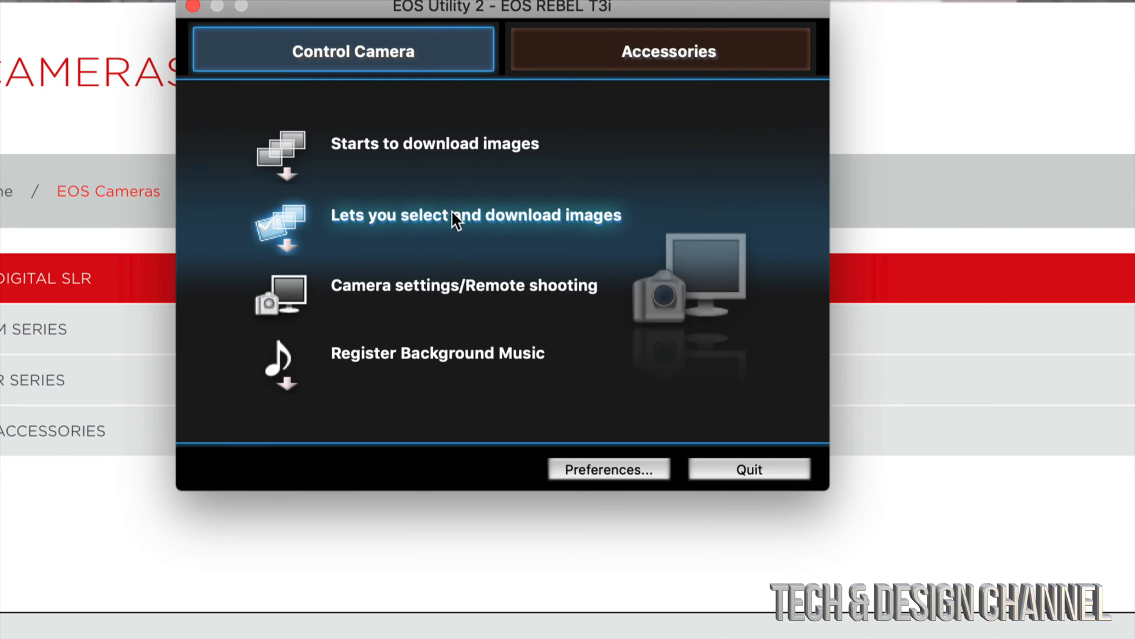
pyautogui.click(476, 214)
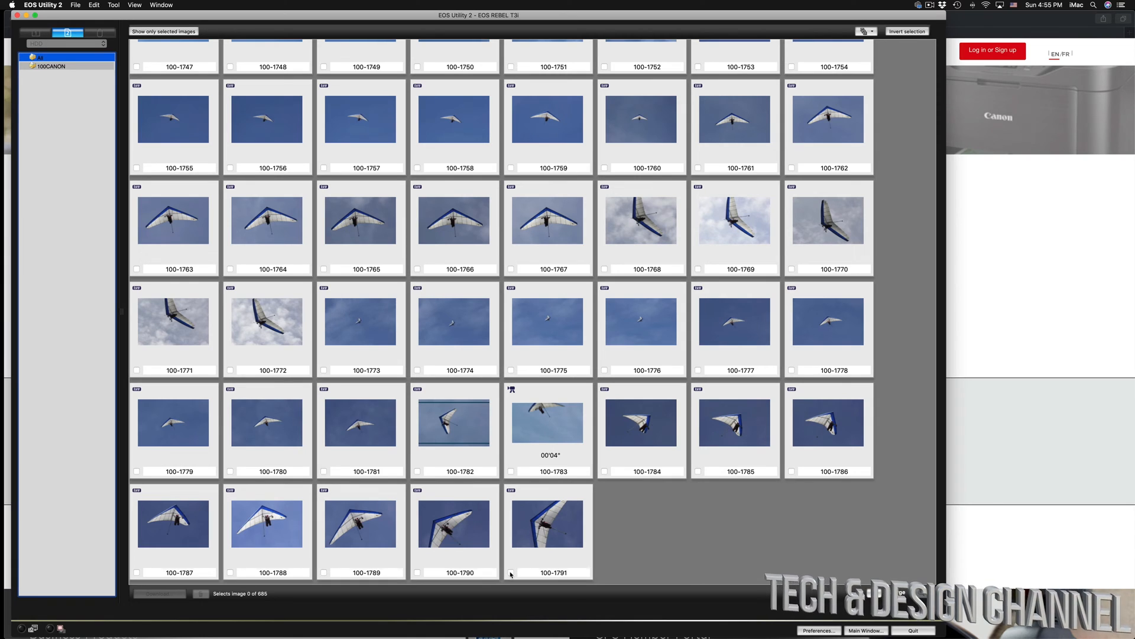
pyautogui.click(454, 529)
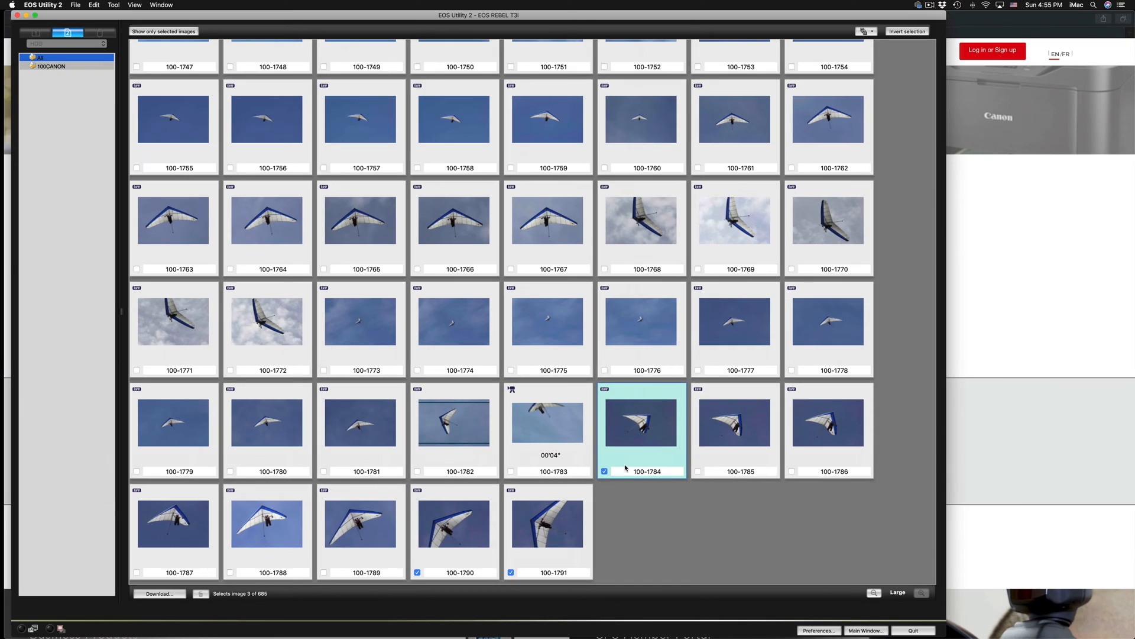
pyautogui.moveTo(666, 451)
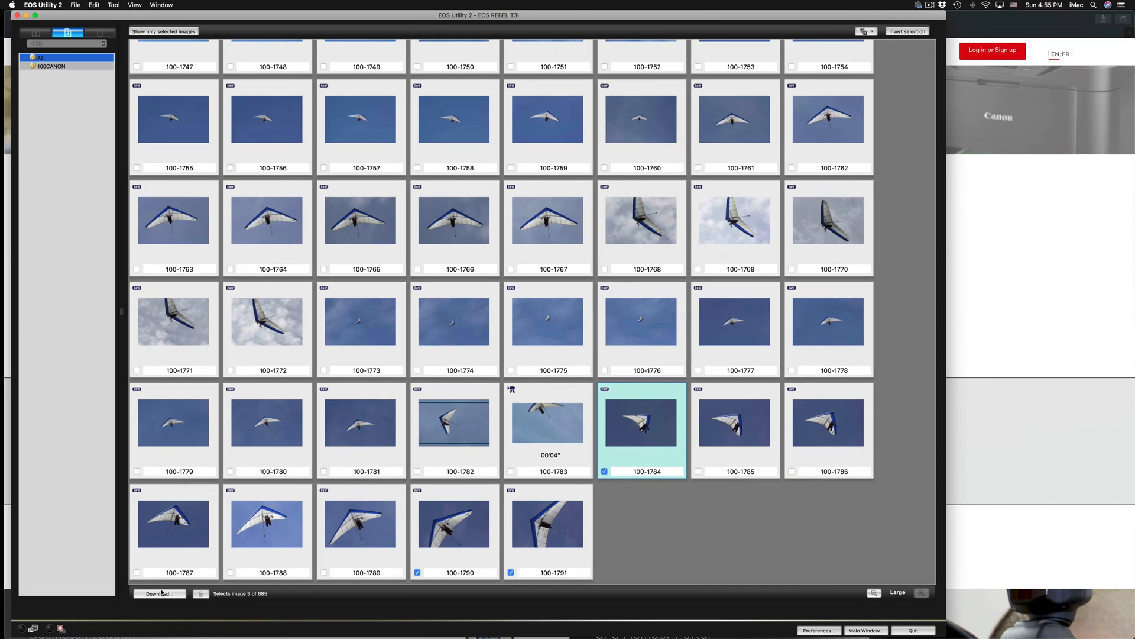
pyautogui.moveTo(867, 373)
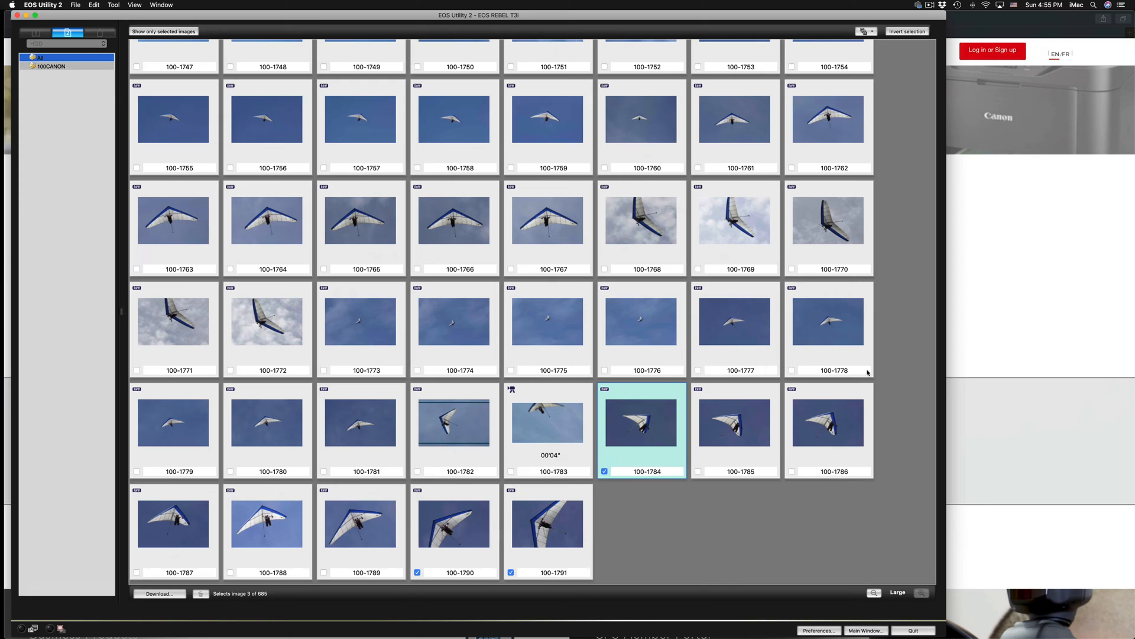
pyautogui.moveTo(666, 522)
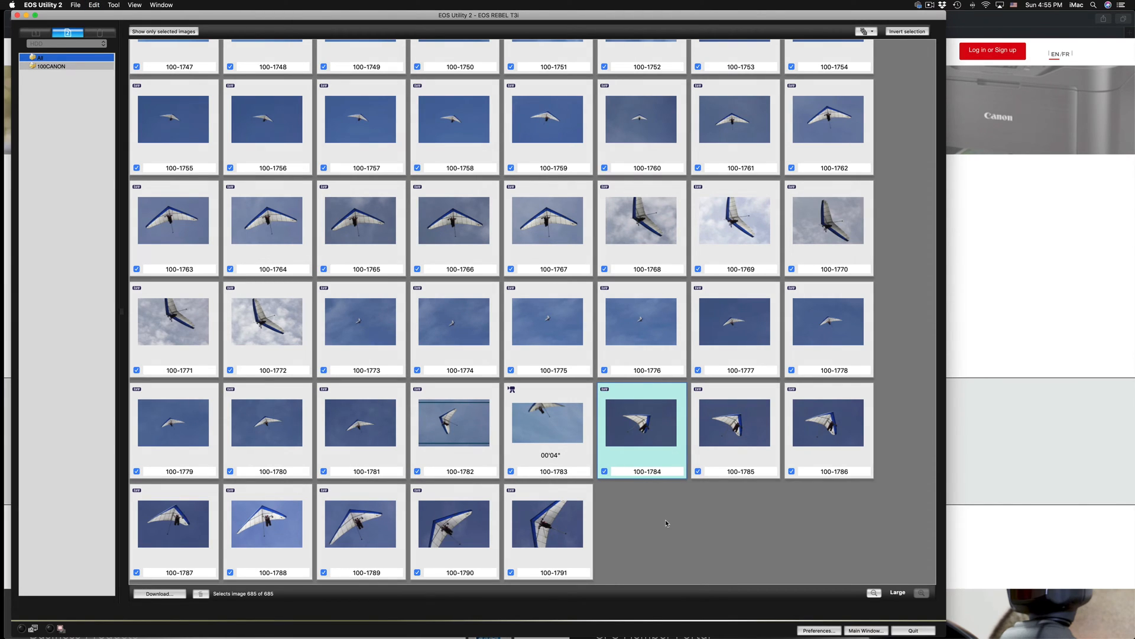
pyautogui.moveTo(175, 179)
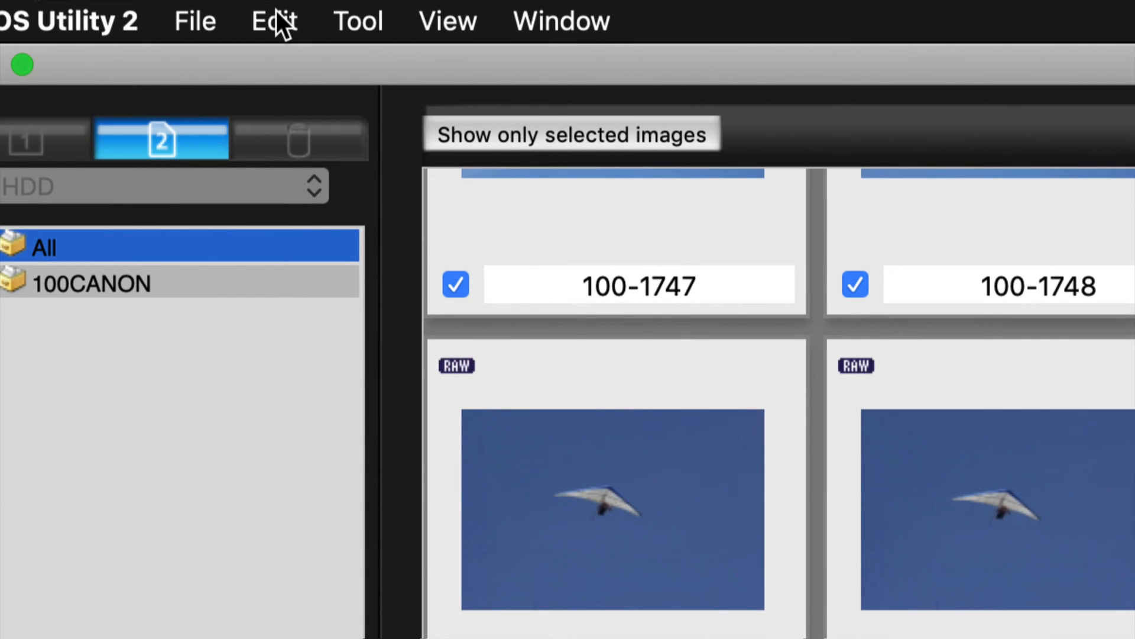
# Step: Bring up the Edit menu's bulk image-selection commands to trim the marked photos
pyautogui.click(273, 20)
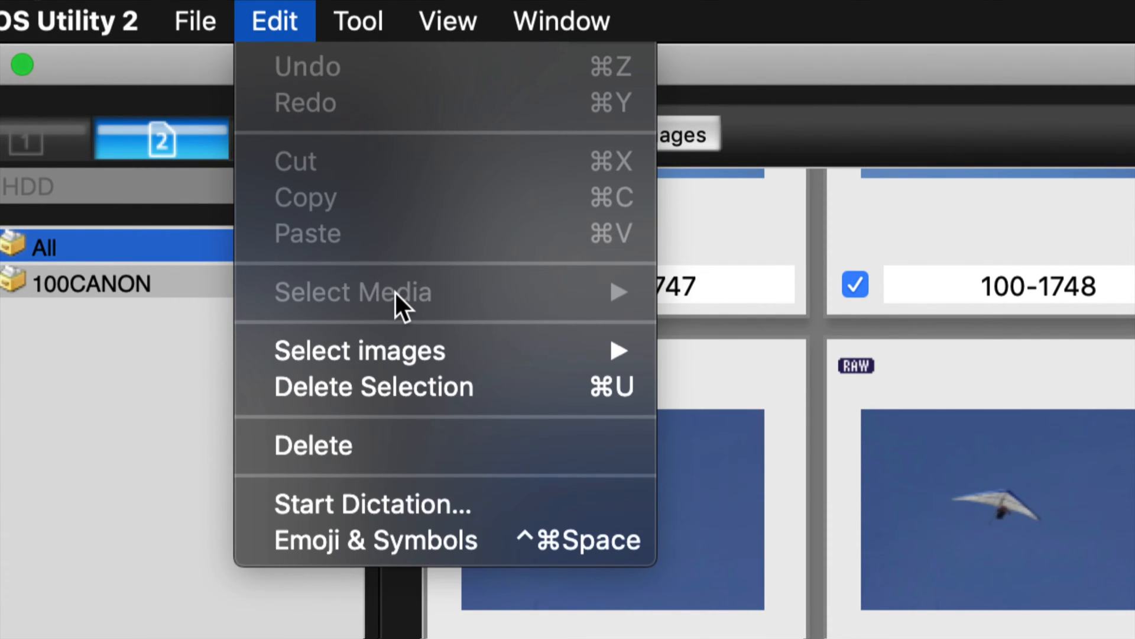
pyautogui.moveTo(359, 350)
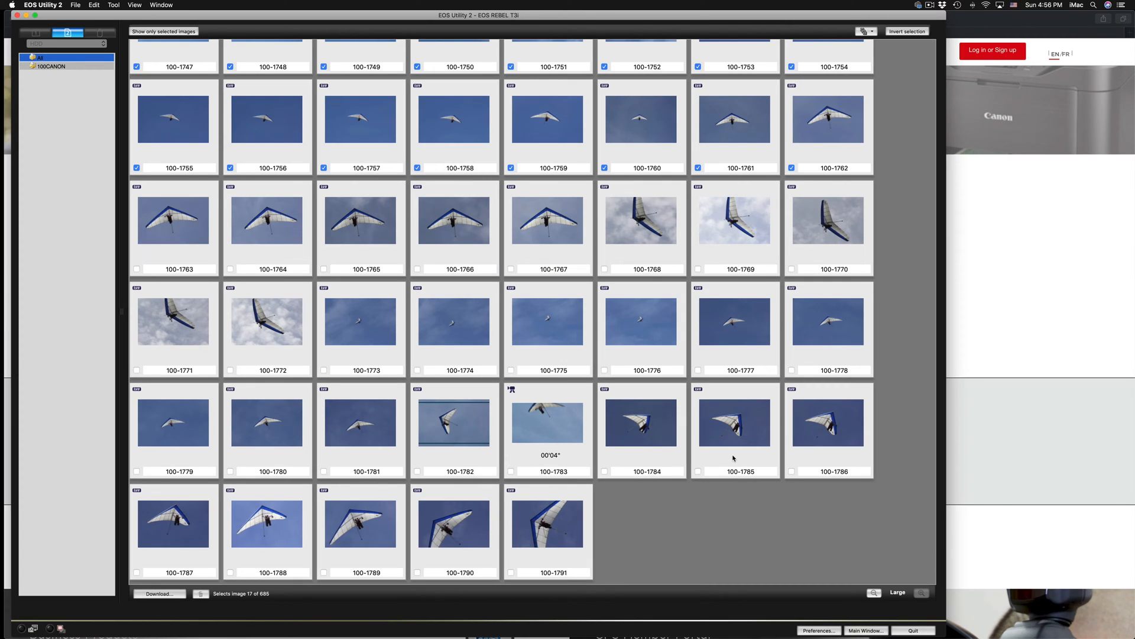
pyautogui.moveTo(295, 342)
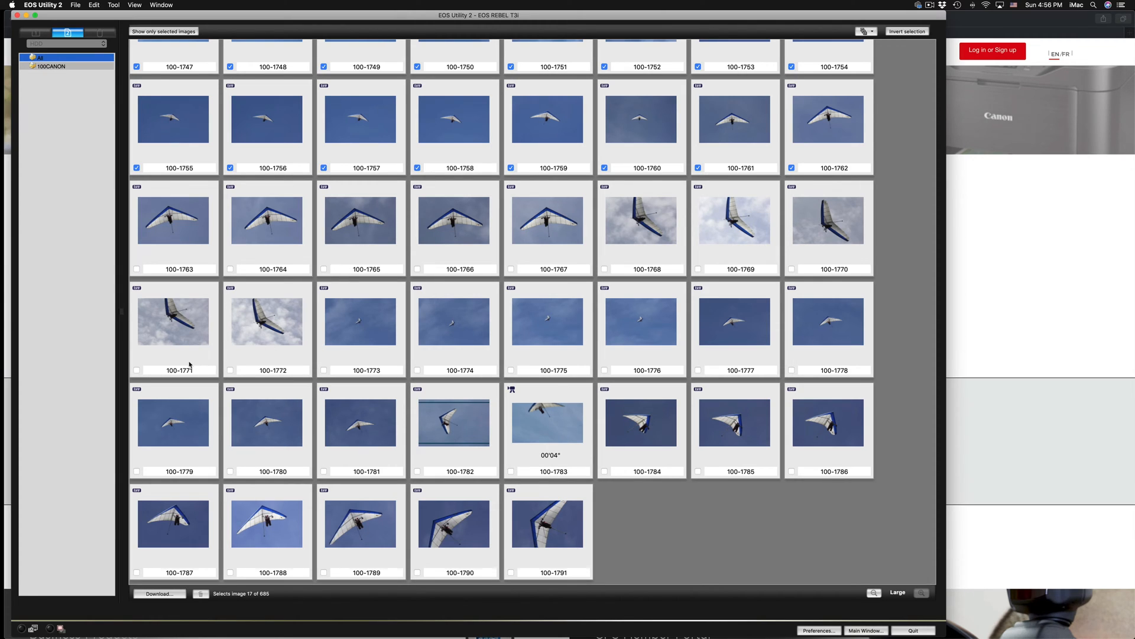
pyautogui.moveTo(137, 372)
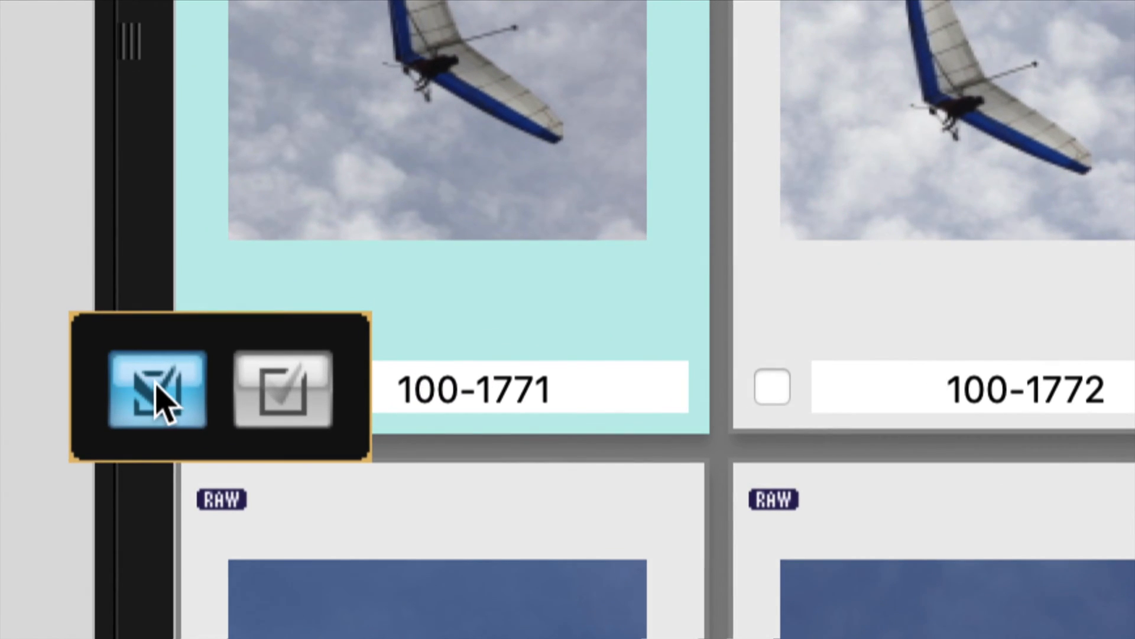
# Step: Range-select photos from 100-1771 through 100-1791, bringing the marked count to 47 of 685
pyautogui.click(154, 389)
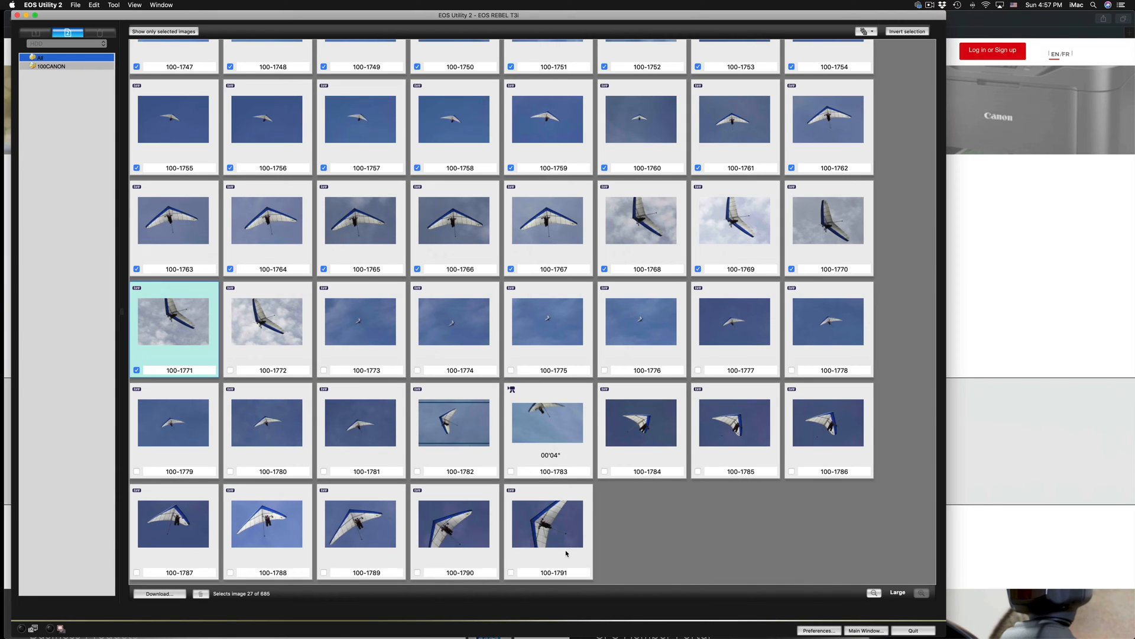
pyautogui.moveTo(531, 575)
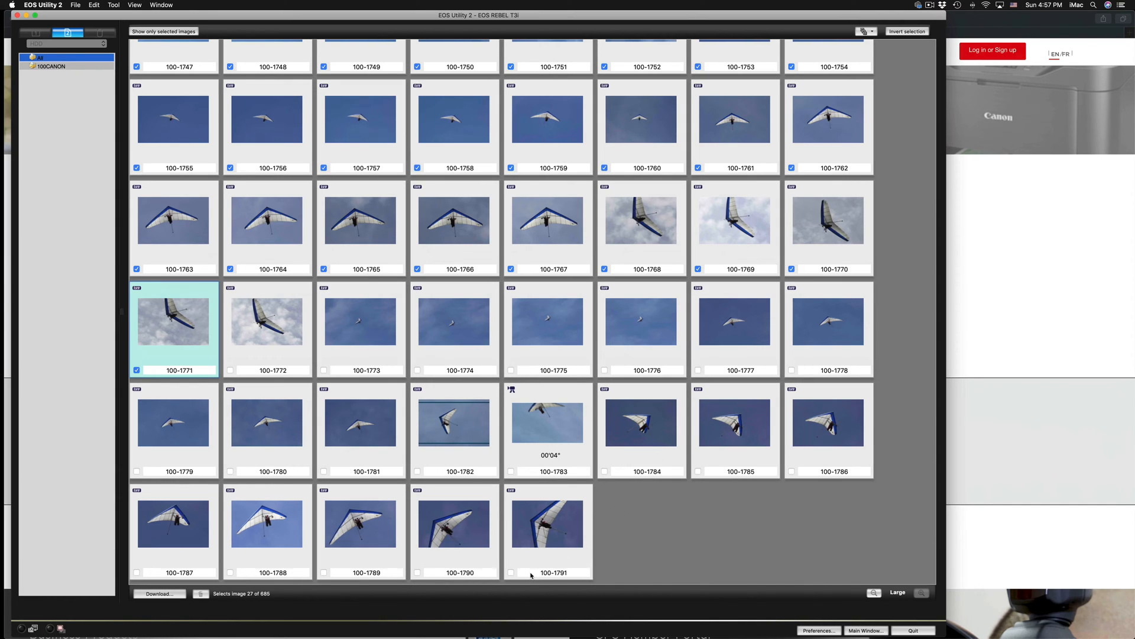
pyautogui.moveTo(512, 575)
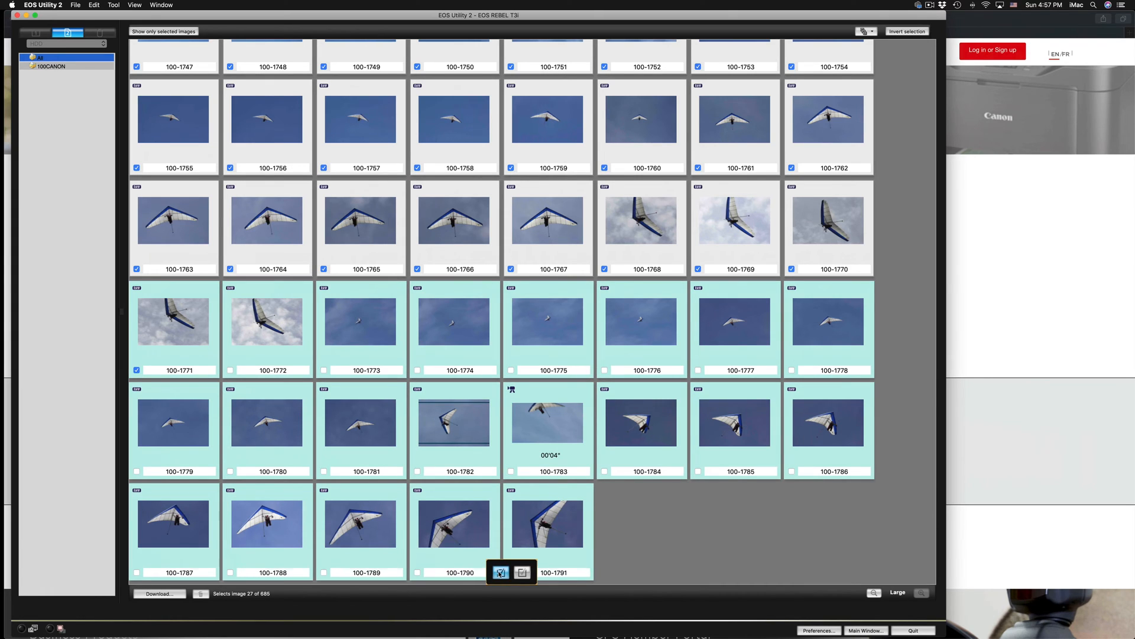
pyautogui.click(499, 571)
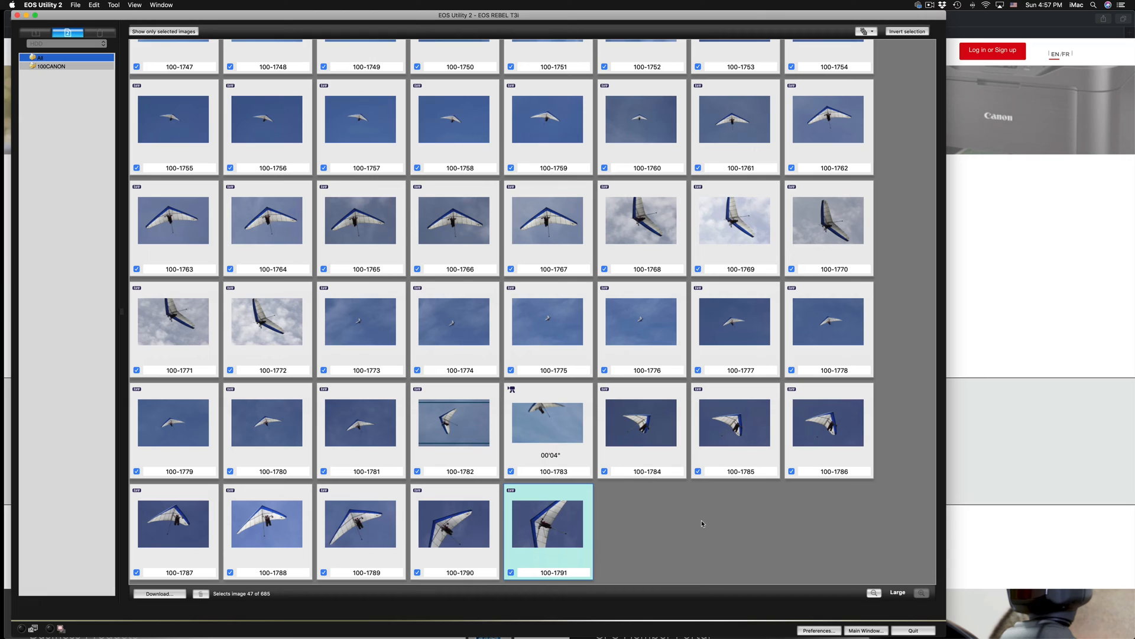
pyautogui.moveTo(789, 399)
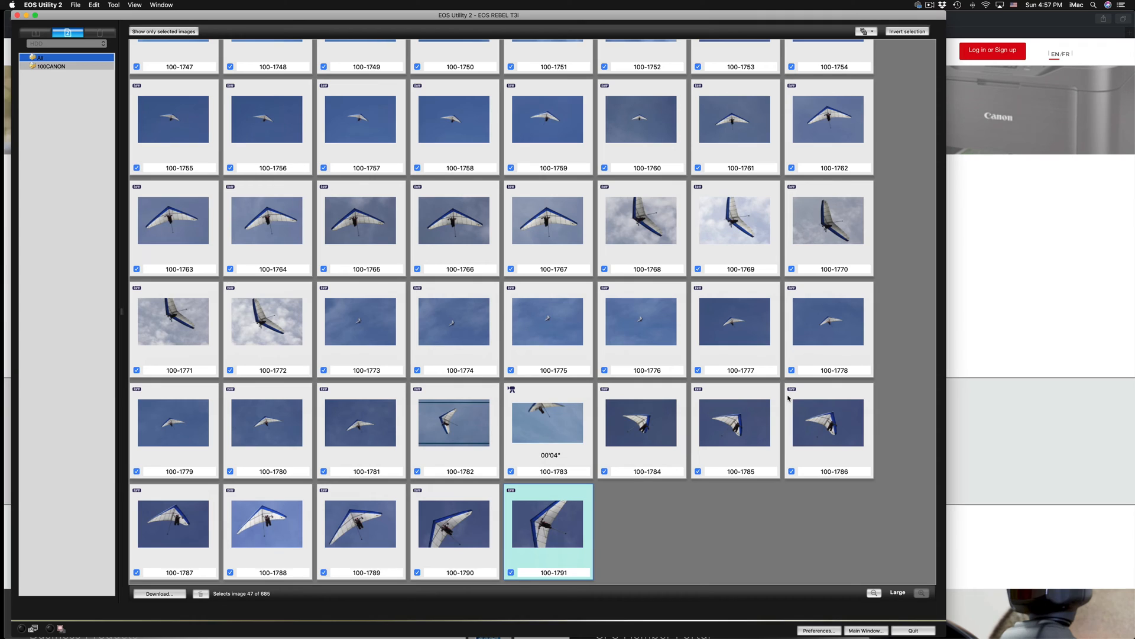
pyautogui.moveTo(436, 459)
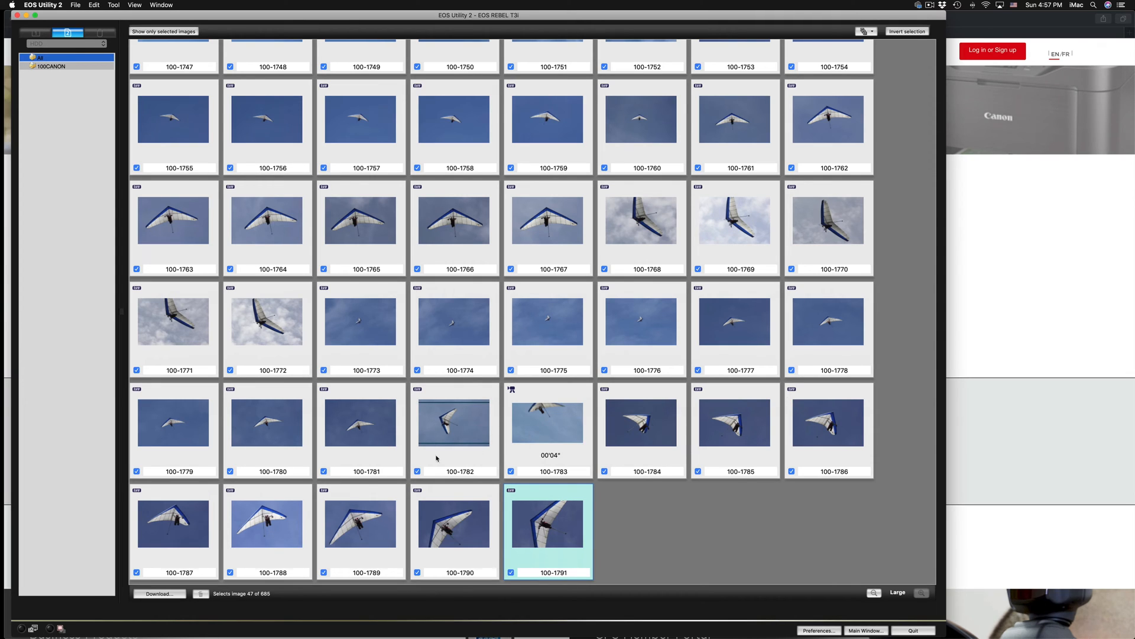
pyautogui.moveTo(158, 606)
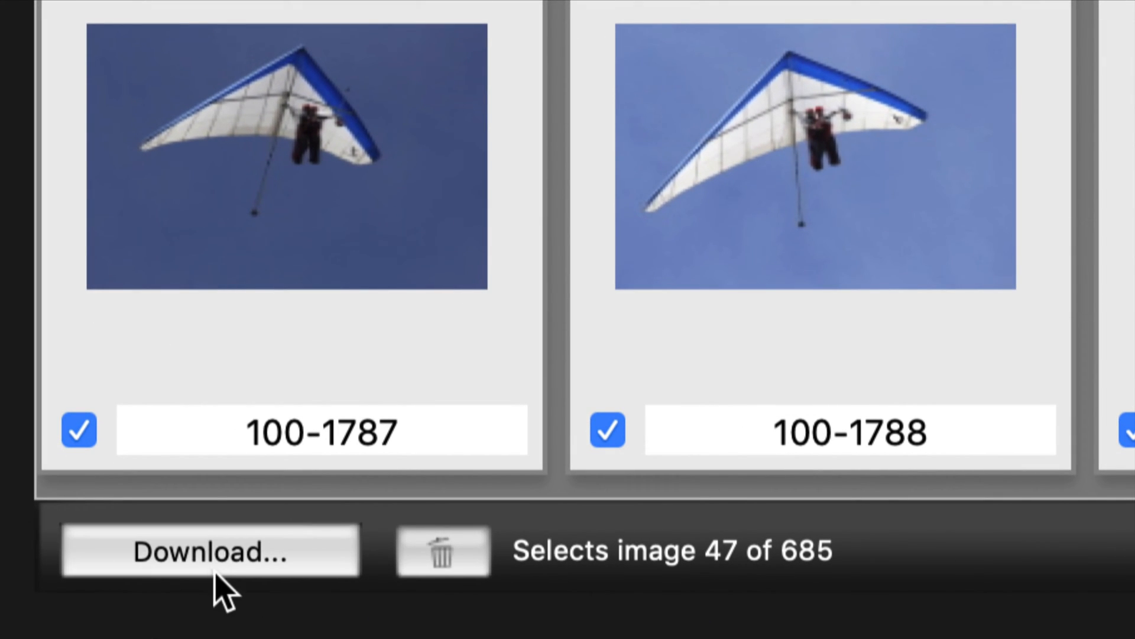
# Step: Download the 47 marked photos, keeping the desktop destination with dated 2019_09_29 subfolder
pyautogui.click(211, 550)
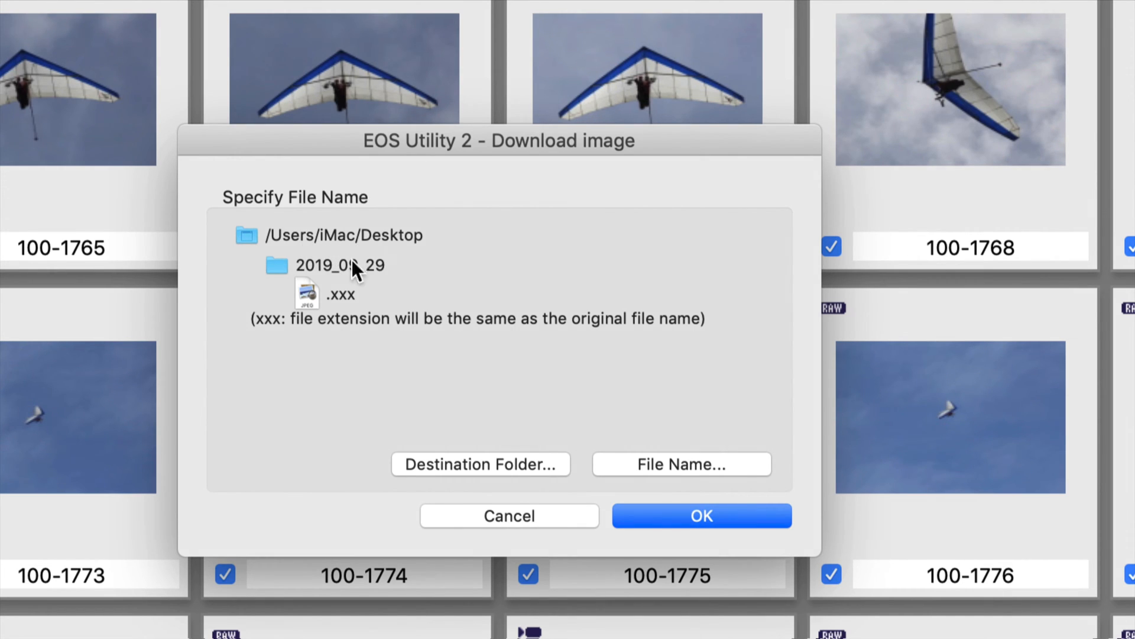
pyautogui.moveTo(618, 458)
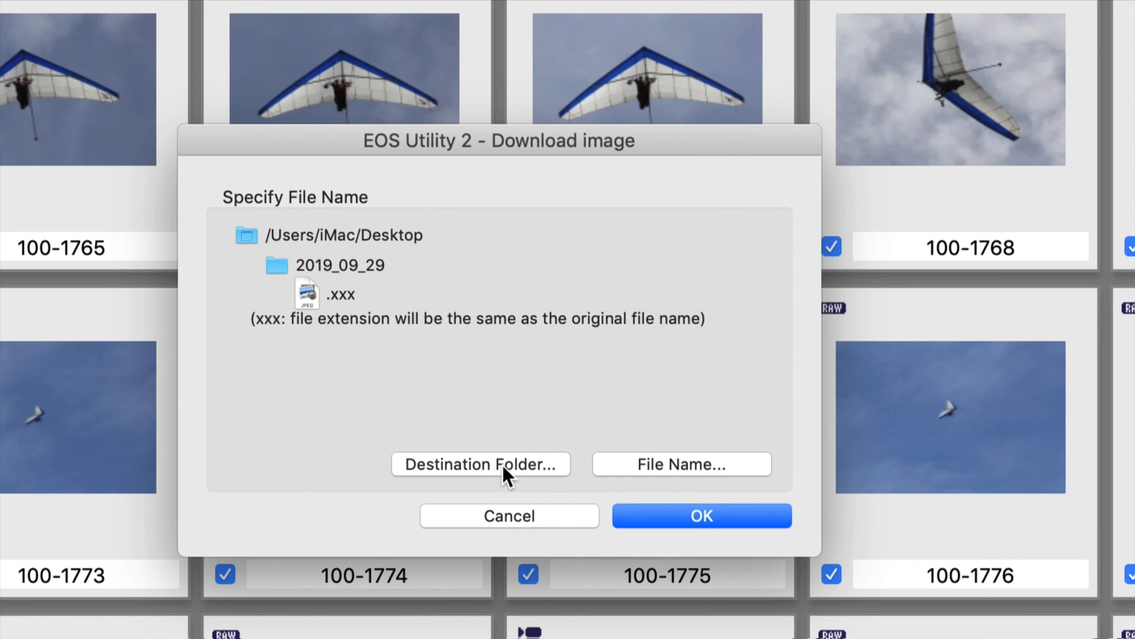
pyautogui.click(480, 463)
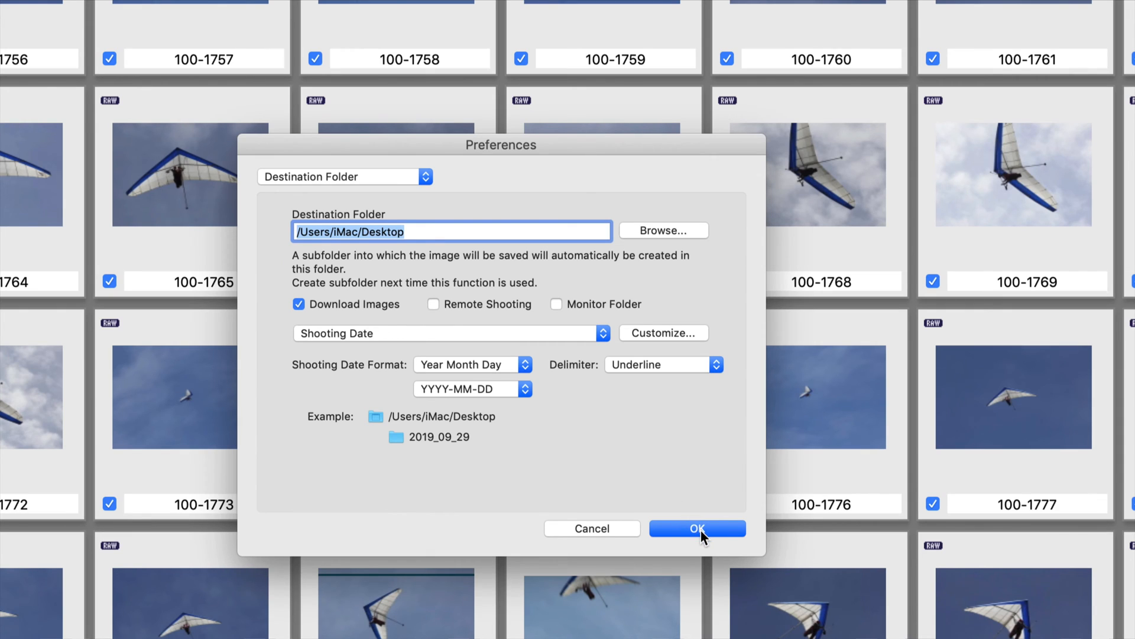
pyautogui.click(695, 528)
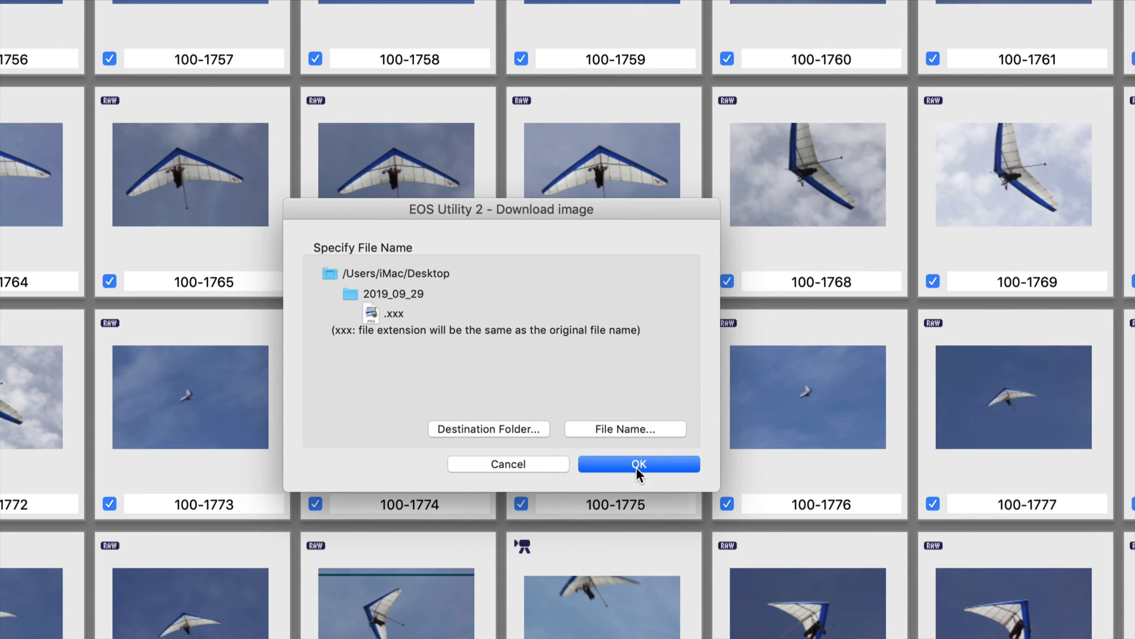
pyautogui.click(638, 464)
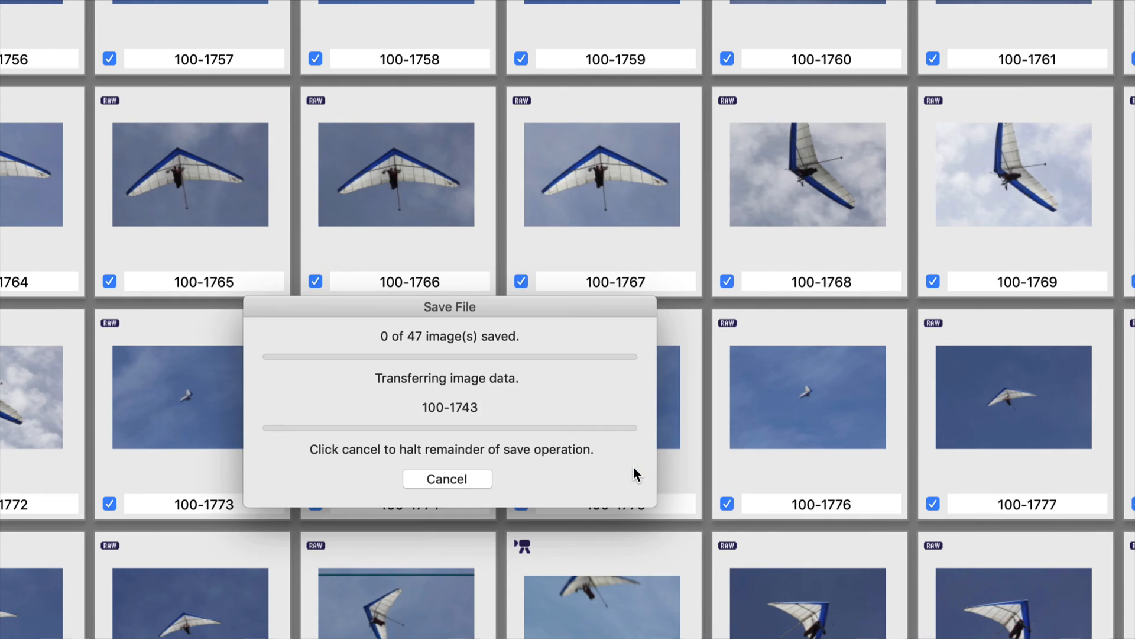